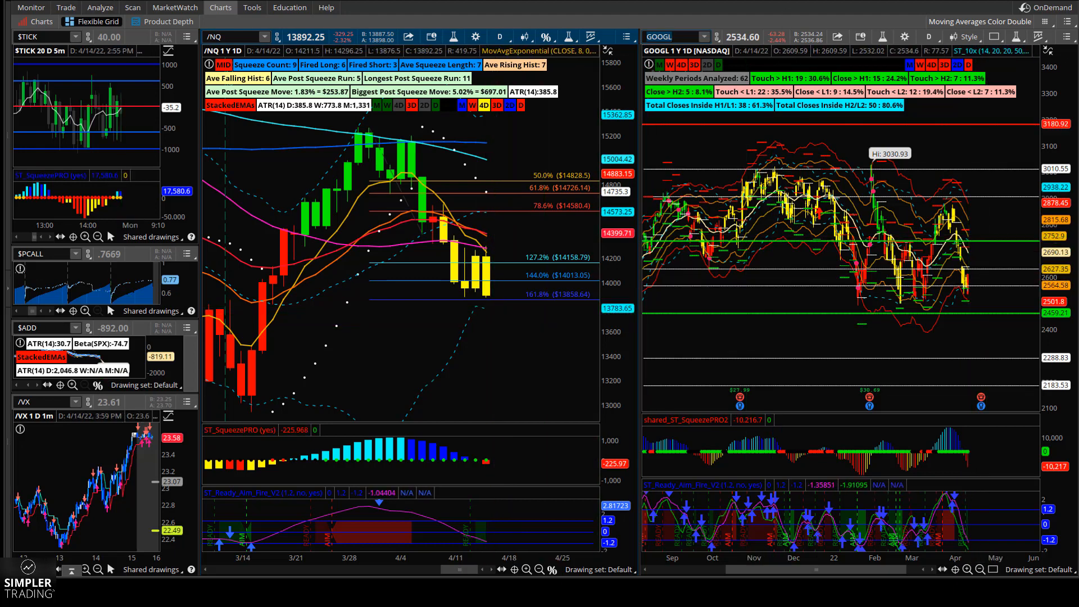
mouse_move(592, 316)
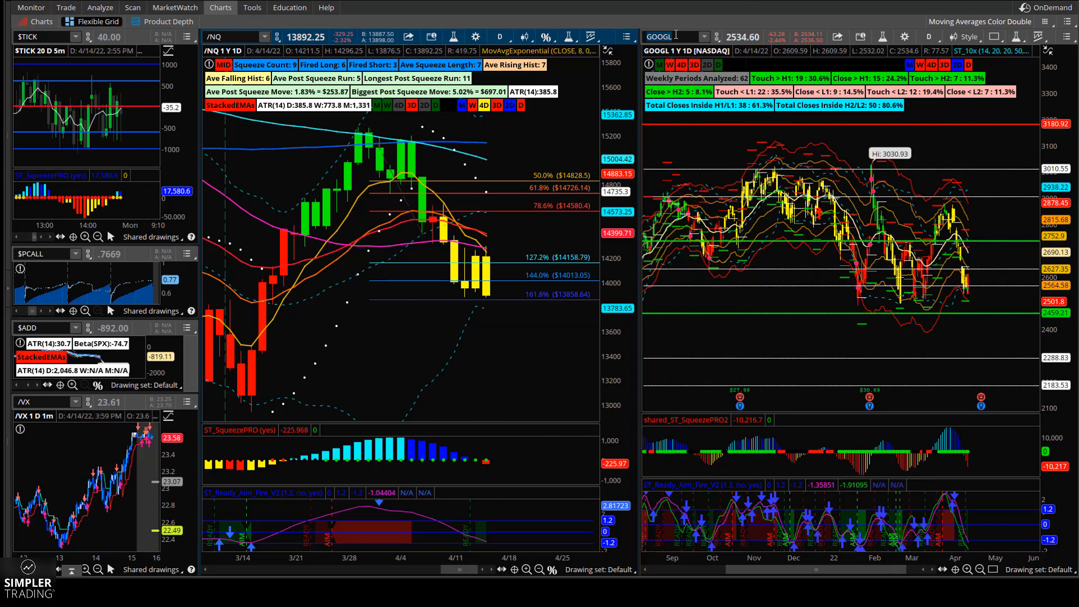
Replace GOOGL with NVDA on the right-hand one-year daily chart.
type("NVDA")
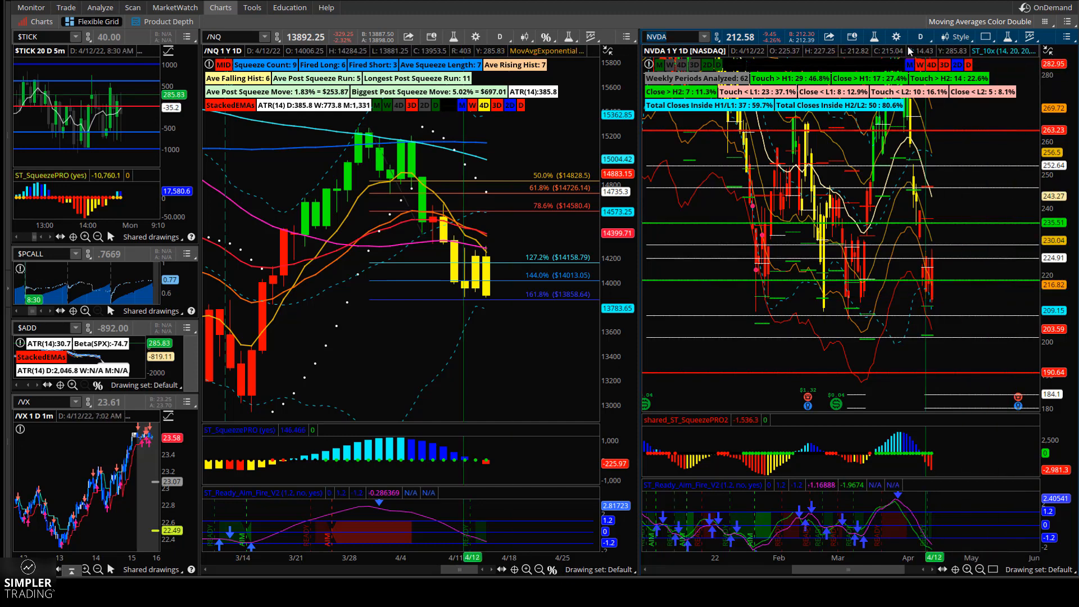
Set the NVDA chart to the 20 D : 1h favourite timeframe.
left_click(920, 37)
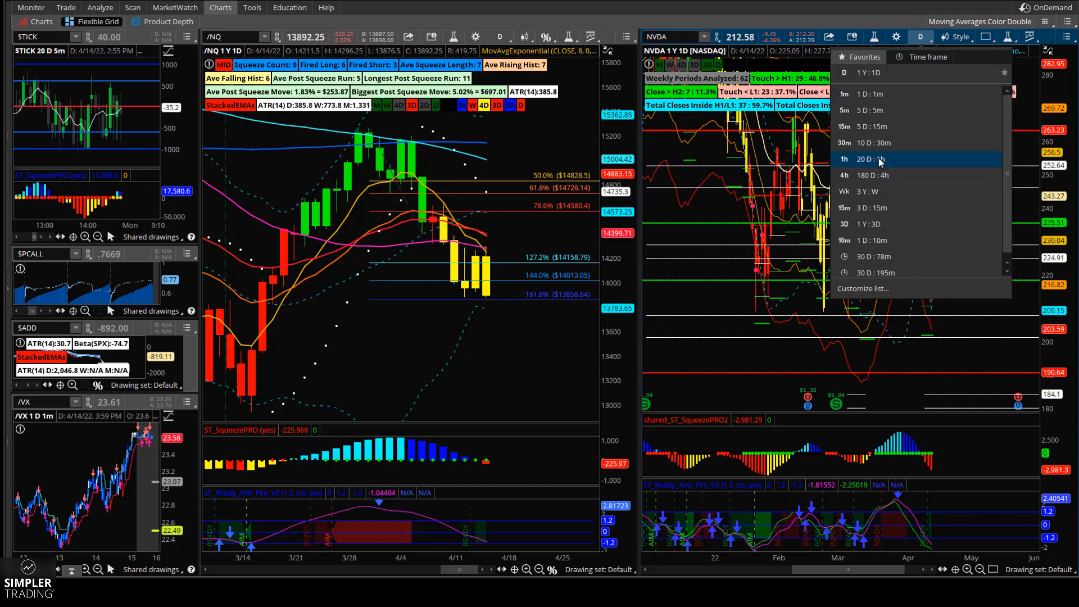
left_click(877, 159)
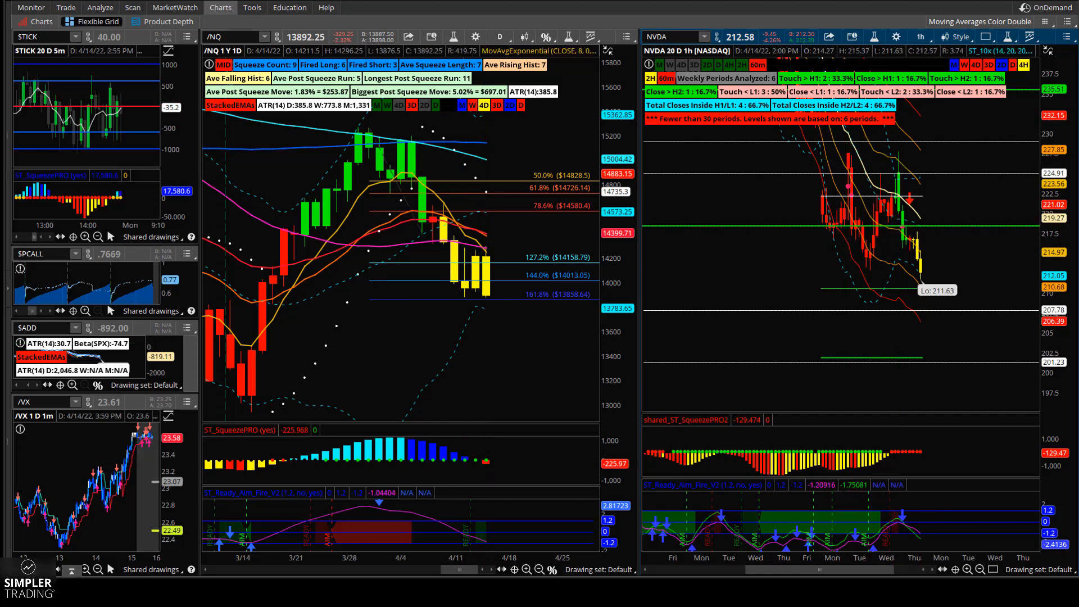
Select the right chart's symbol box to enter a new /G futures symbol.
left_click(657, 36)
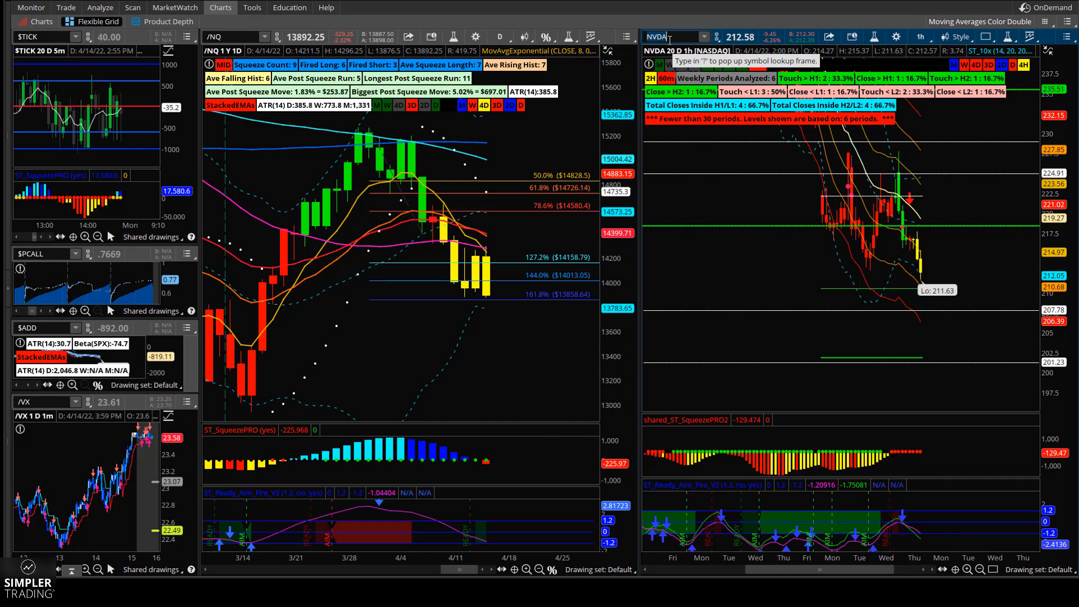
mouse_move(674, 36)
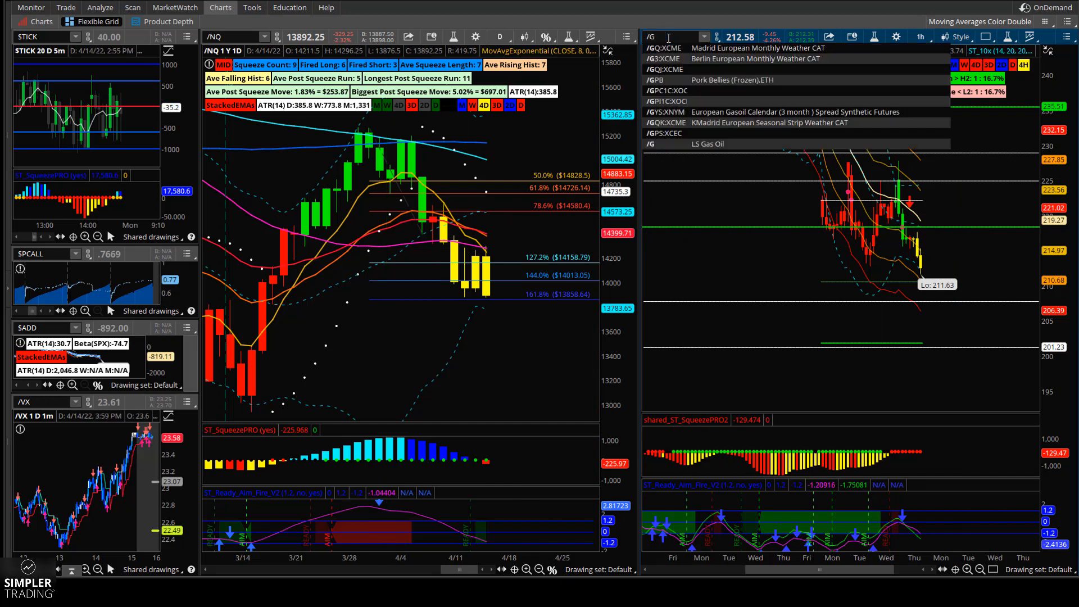
Load gold futures /GC on the right chart and bring up its timeframe setup.
type("/GC")
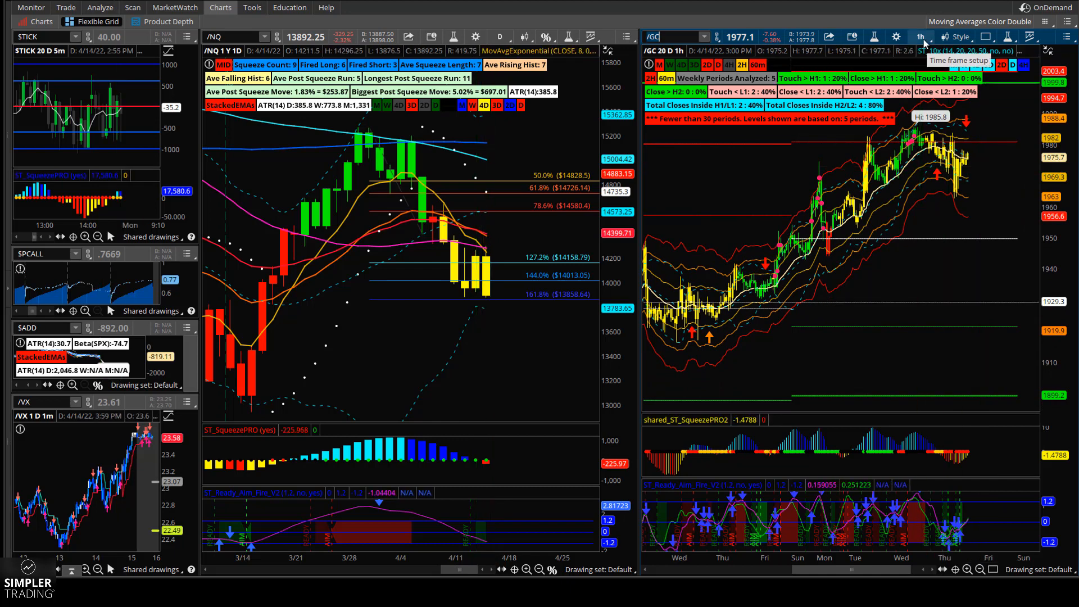
left_click(920, 37)
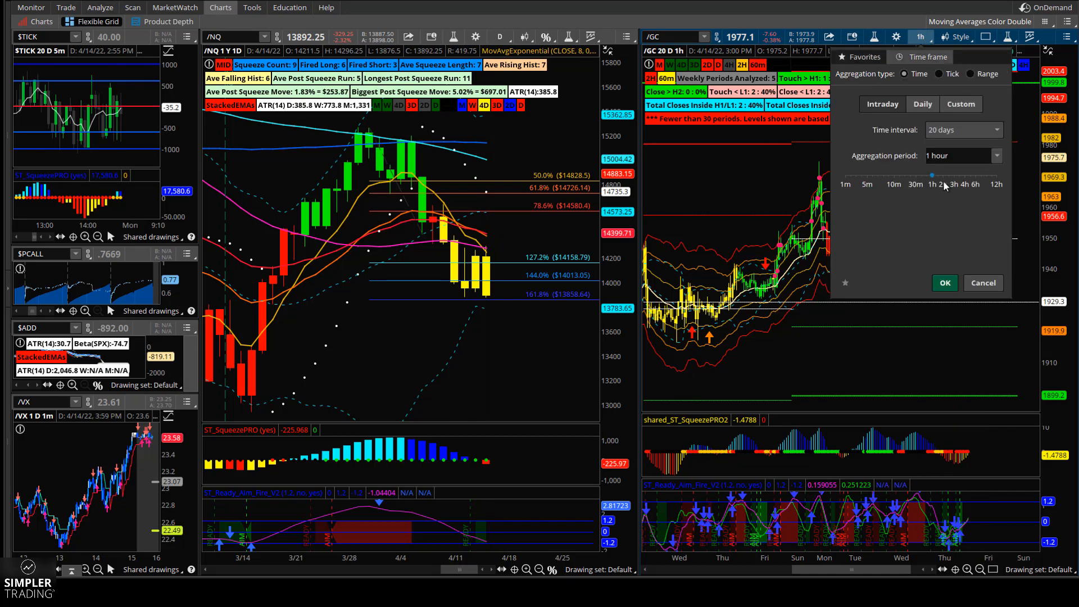